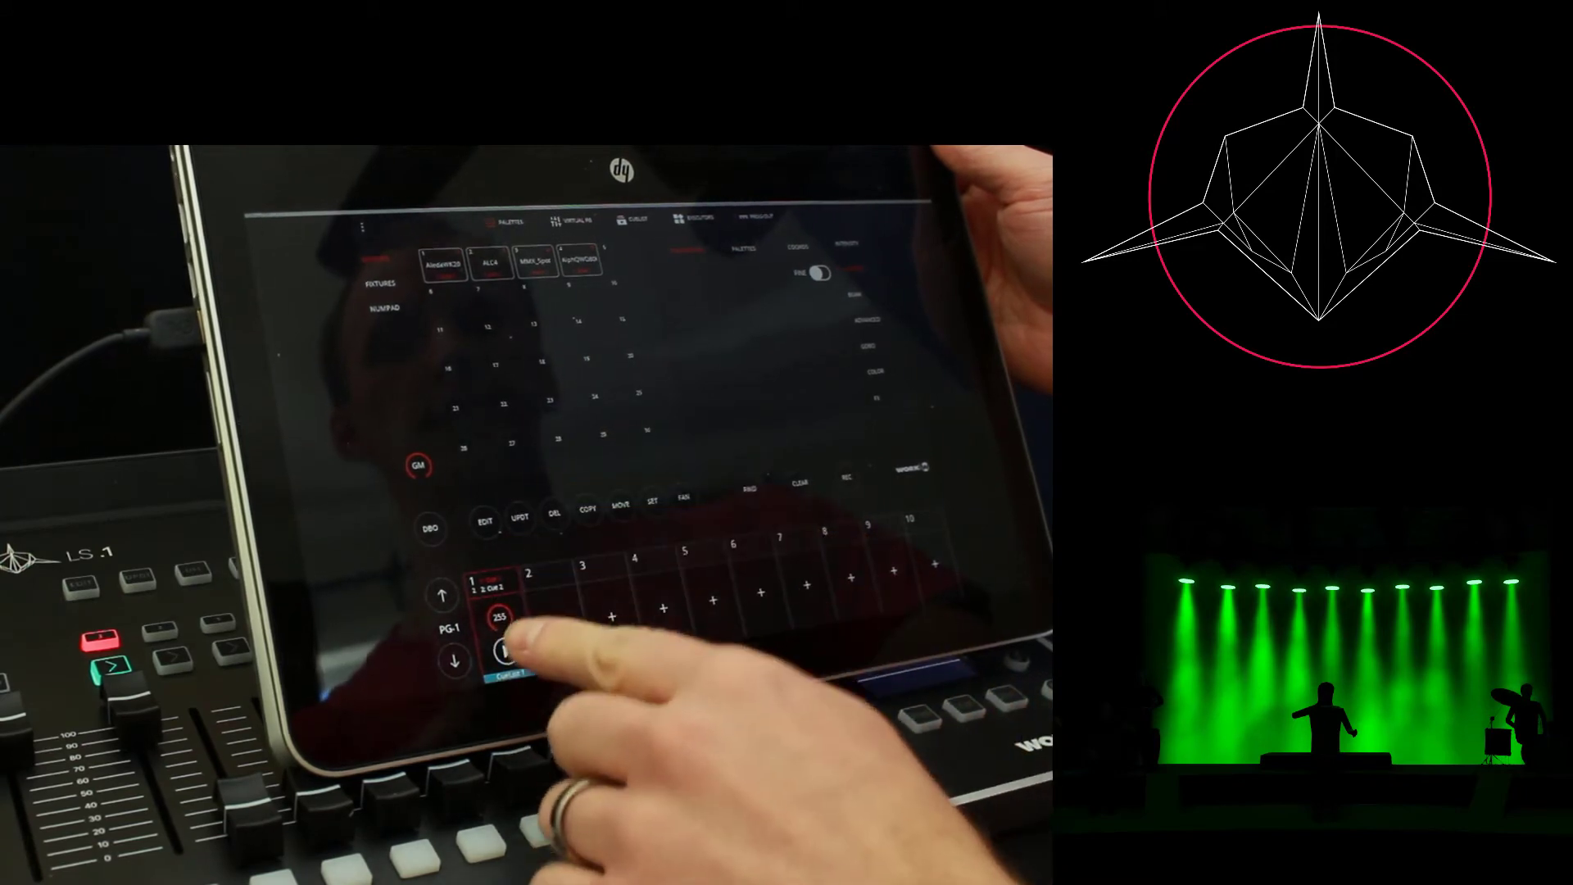
Advance the cue list two cues so the stage turns from green to amber
click(506, 649)
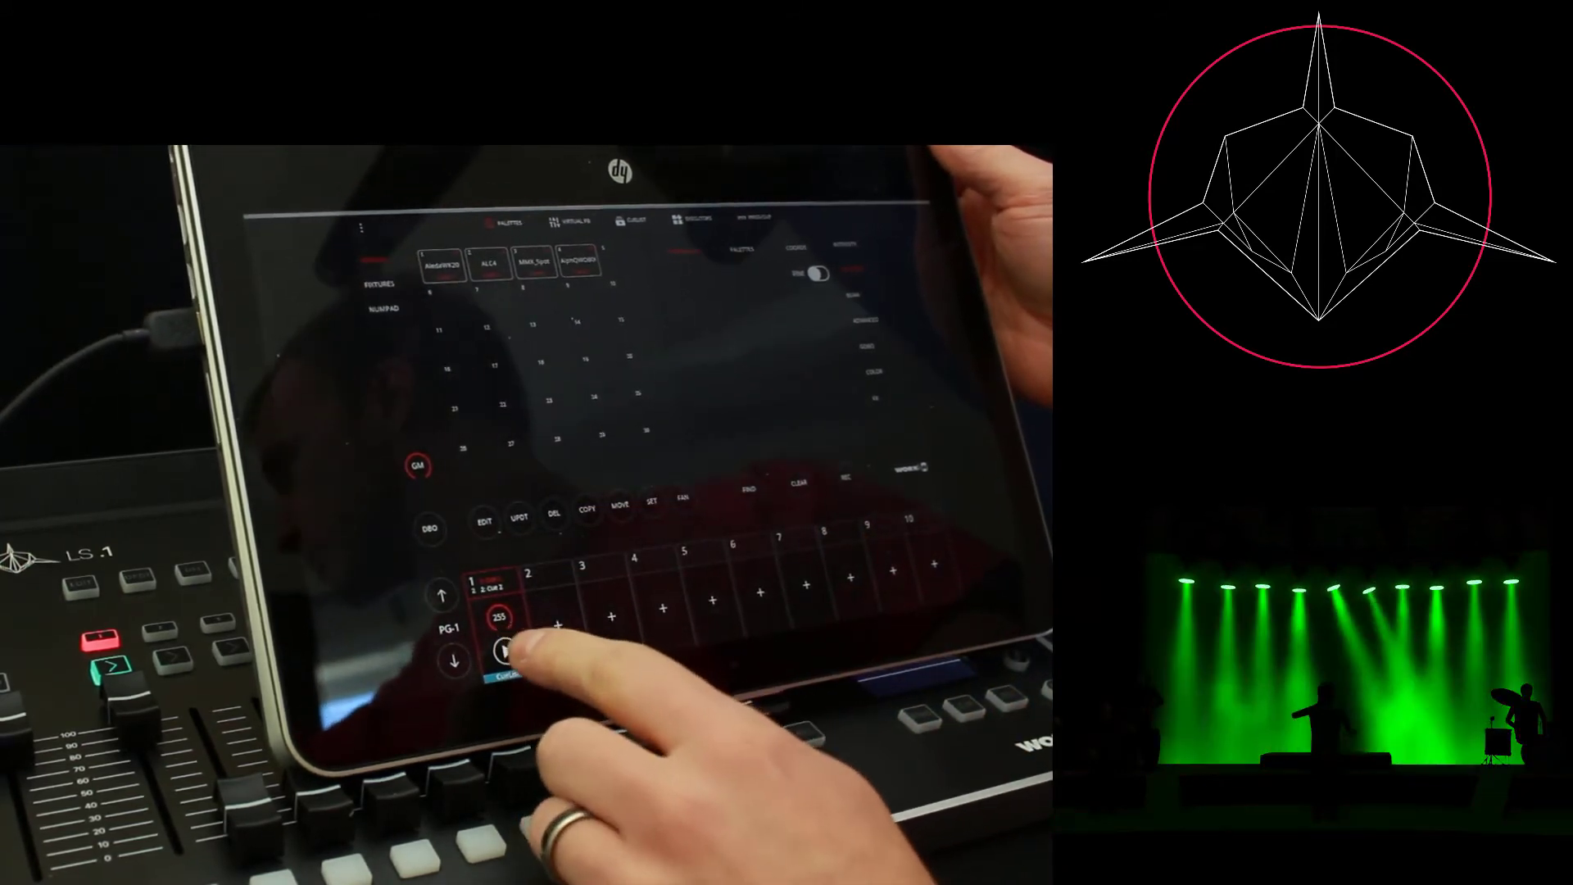
click(508, 650)
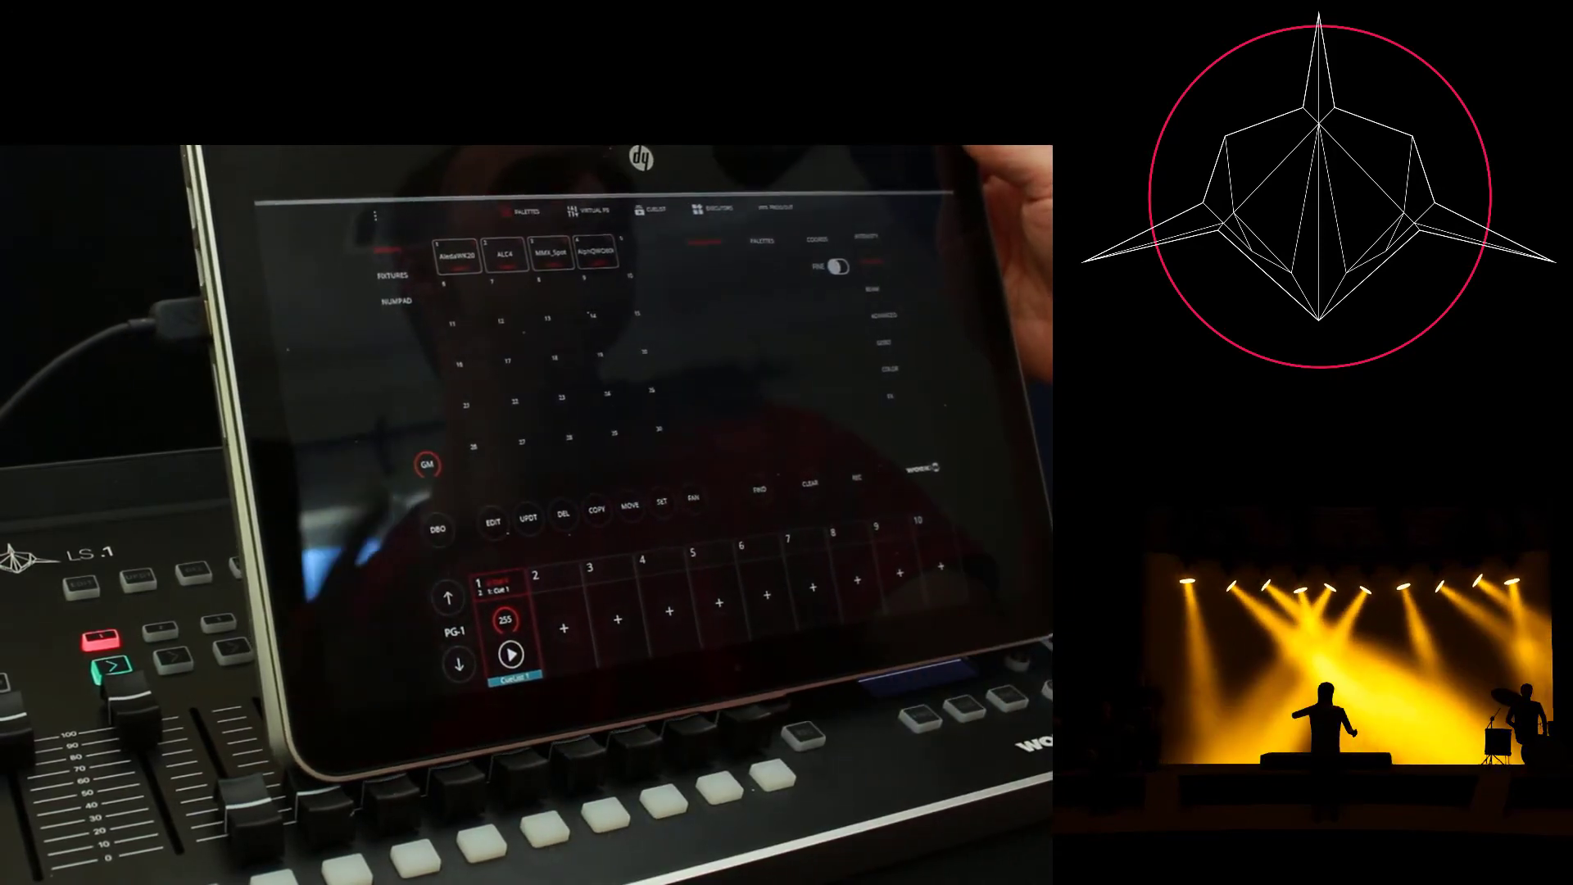